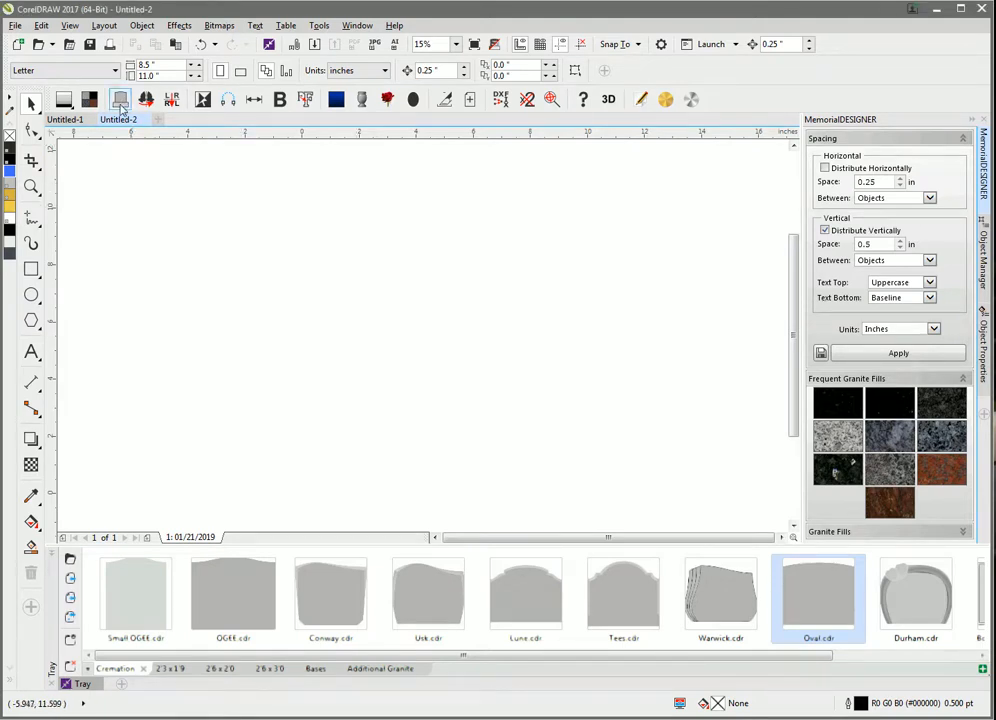
mouse_move(116, 100)
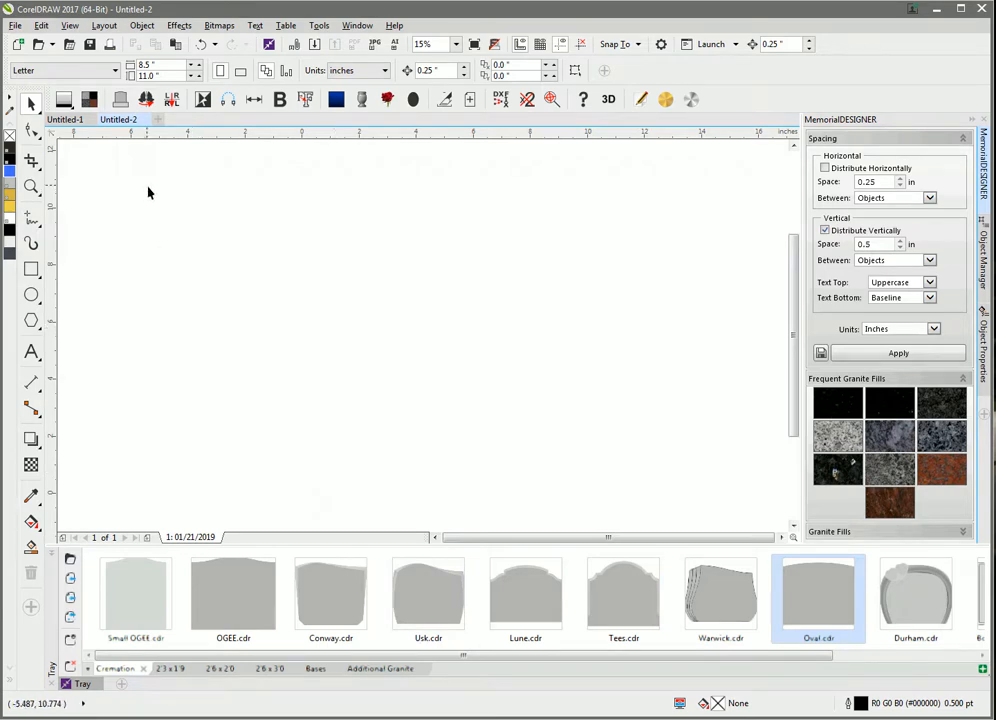
mouse_move(118, 100)
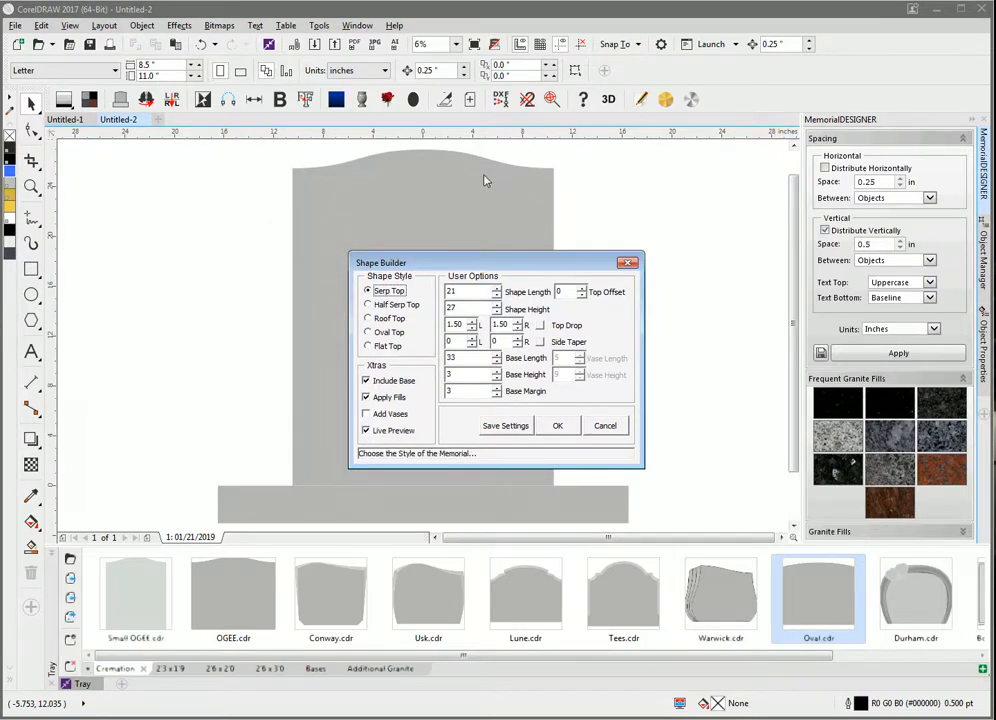
mouse_move(380, 240)
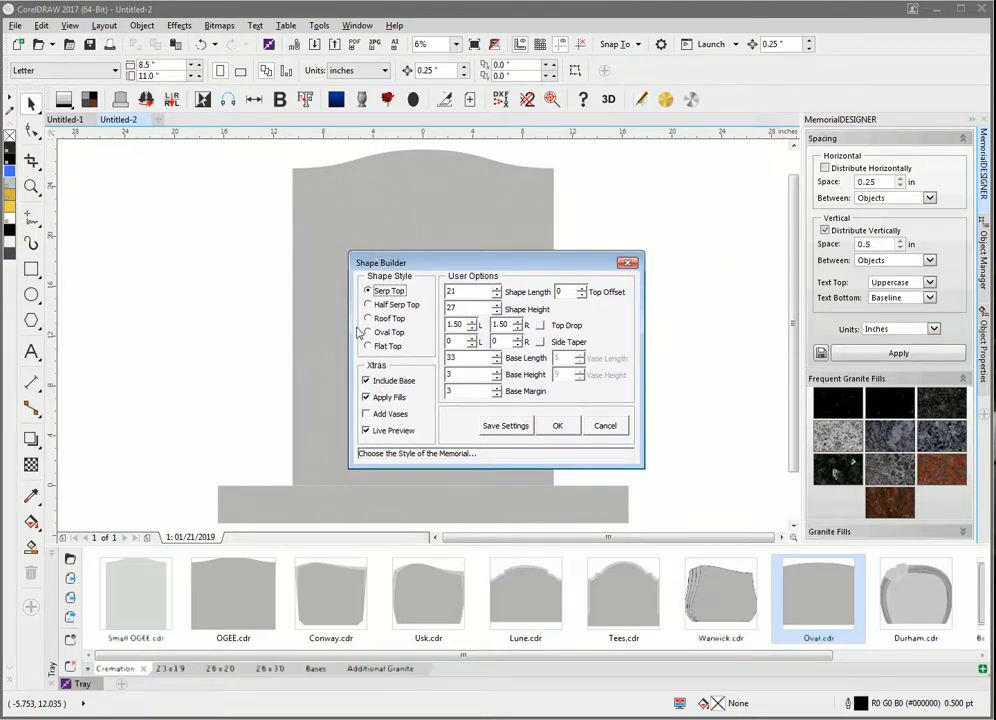
Build an Oval Top memorial with Include Base unchecked and Side Taper enabled, then accept it
left_click(368, 332)
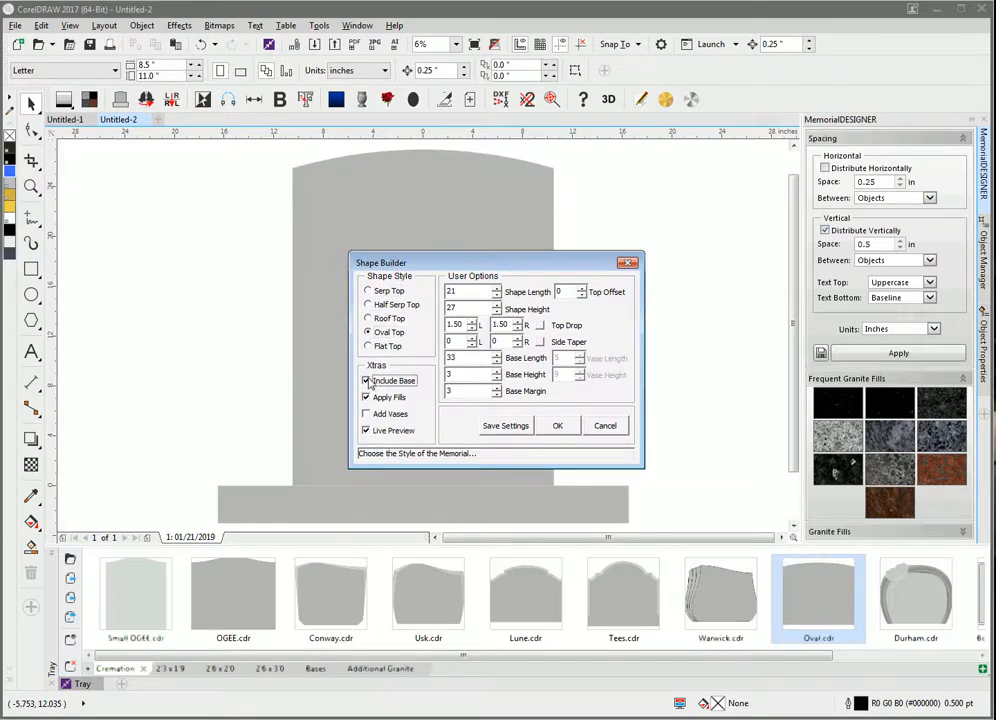
left_click(366, 380)
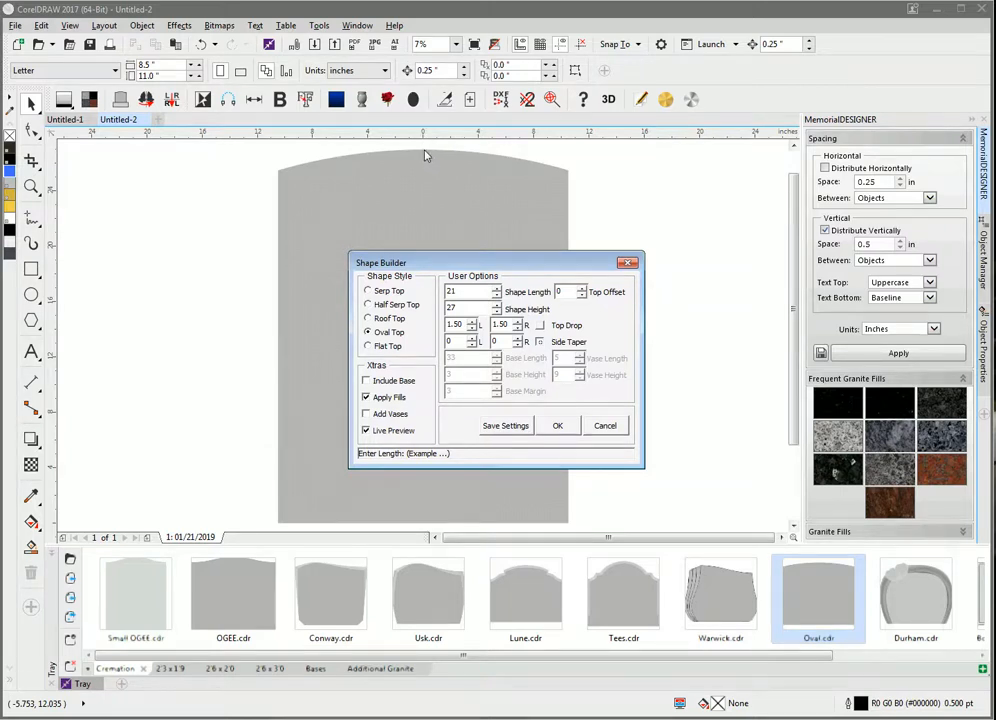
mouse_move(288, 176)
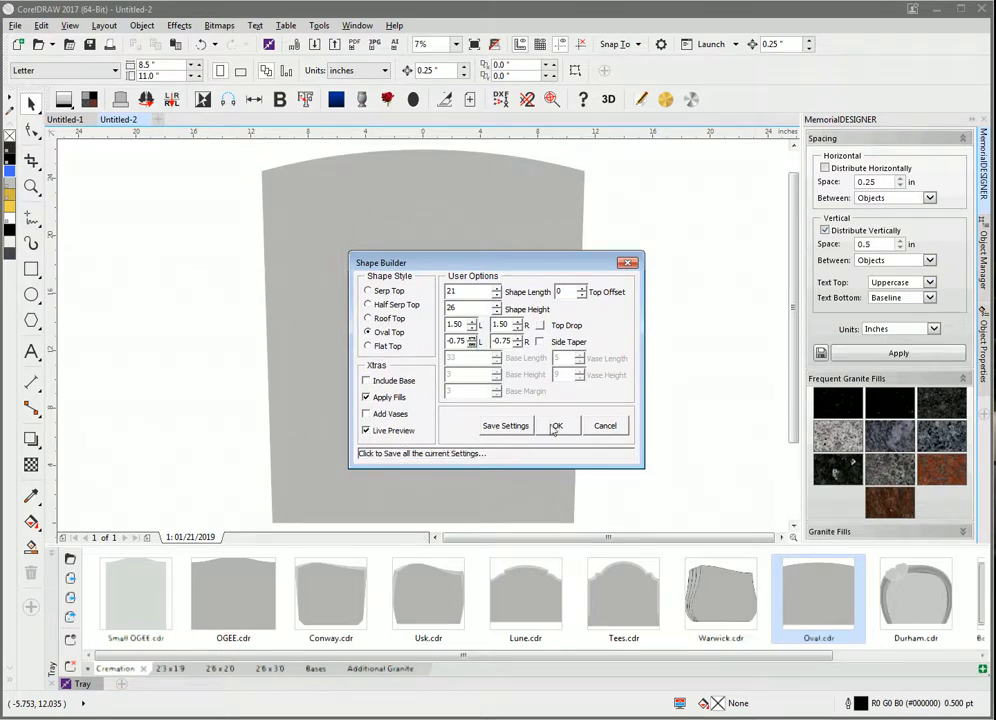
left_click(556, 424)
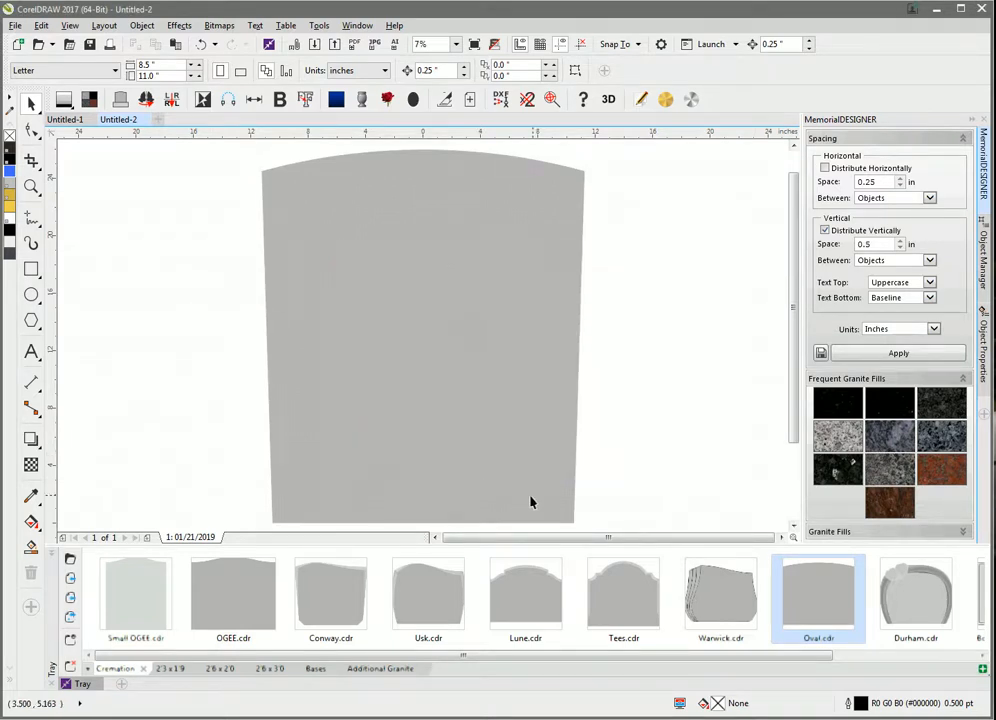
mouse_move(480, 470)
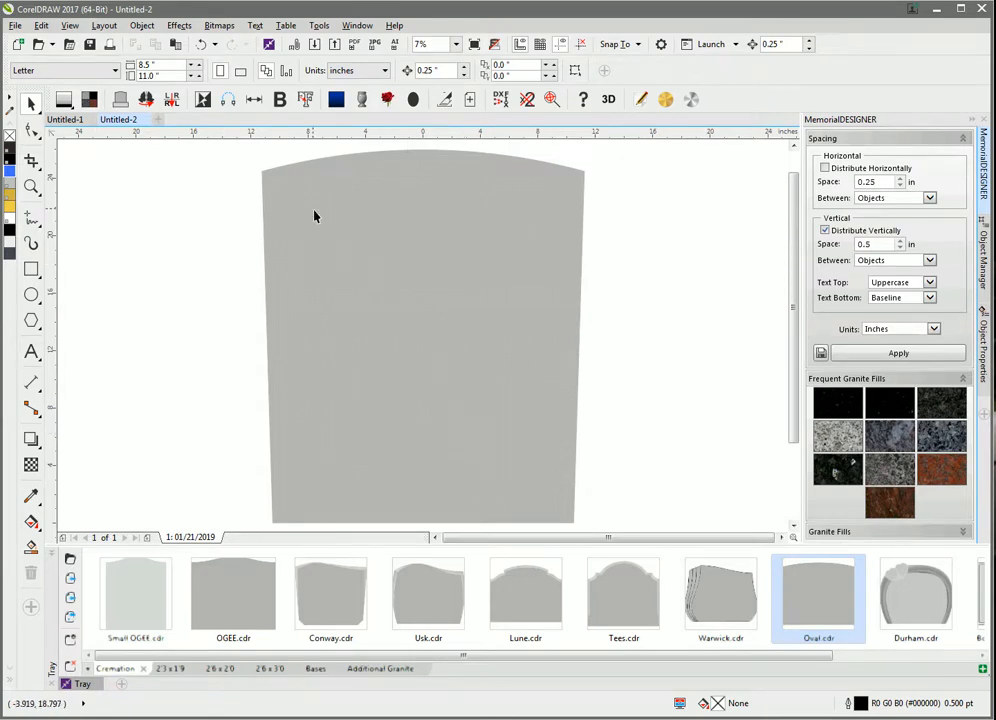
mouse_move(550, 292)
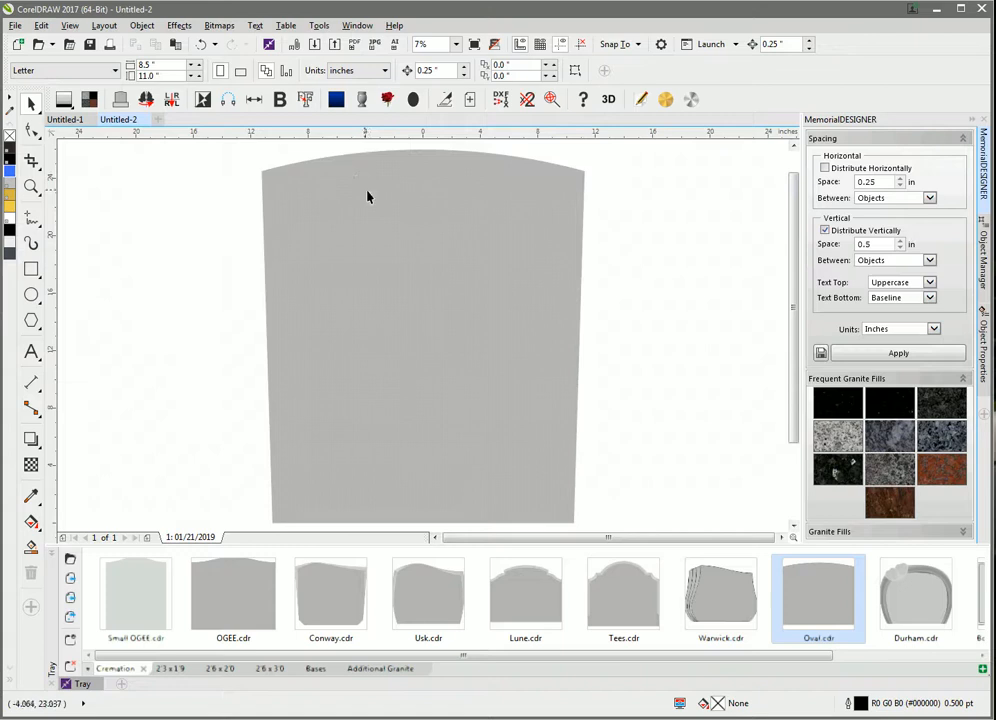
mouse_move(96, 188)
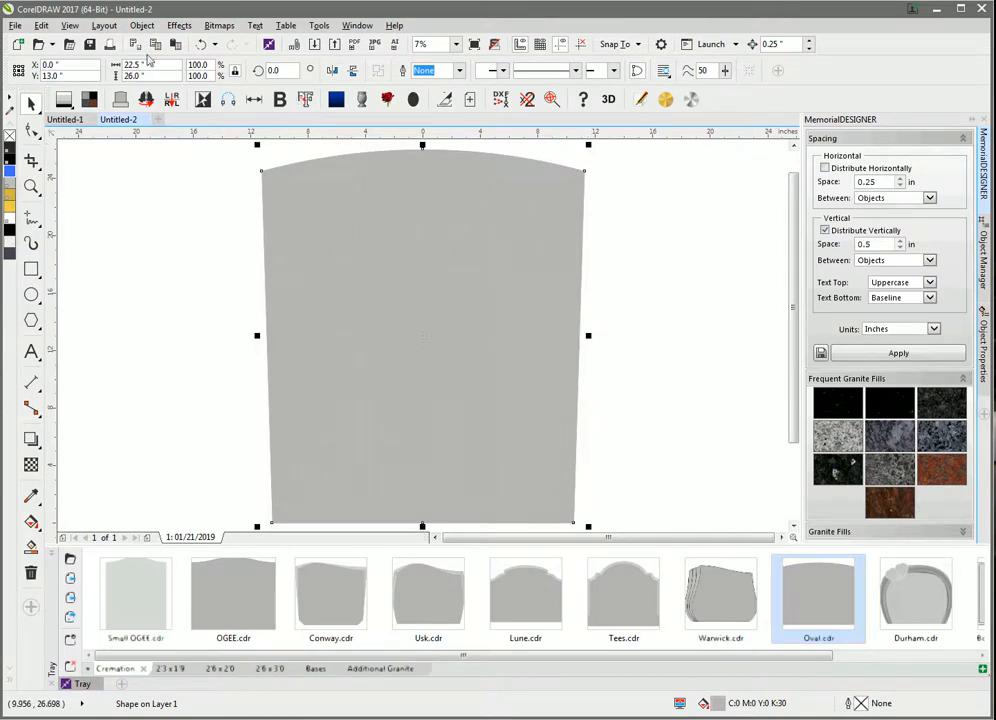
Switch to Wireframe display and drop a ~93% scaled copy nested inside the outline
left_click(76, 24)
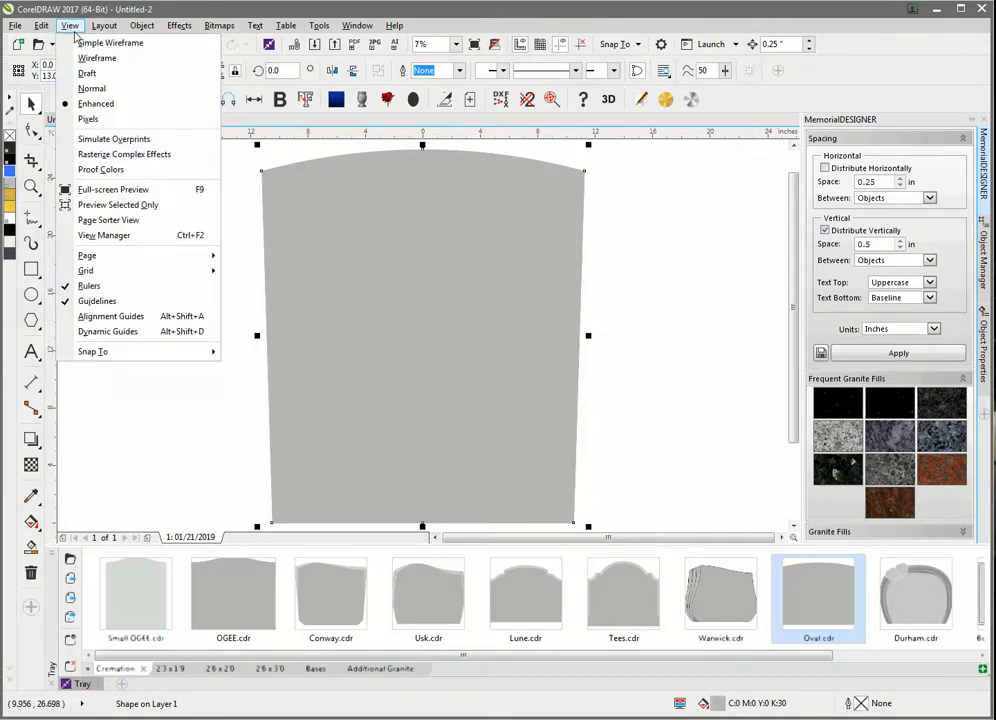
left_click(96, 68)
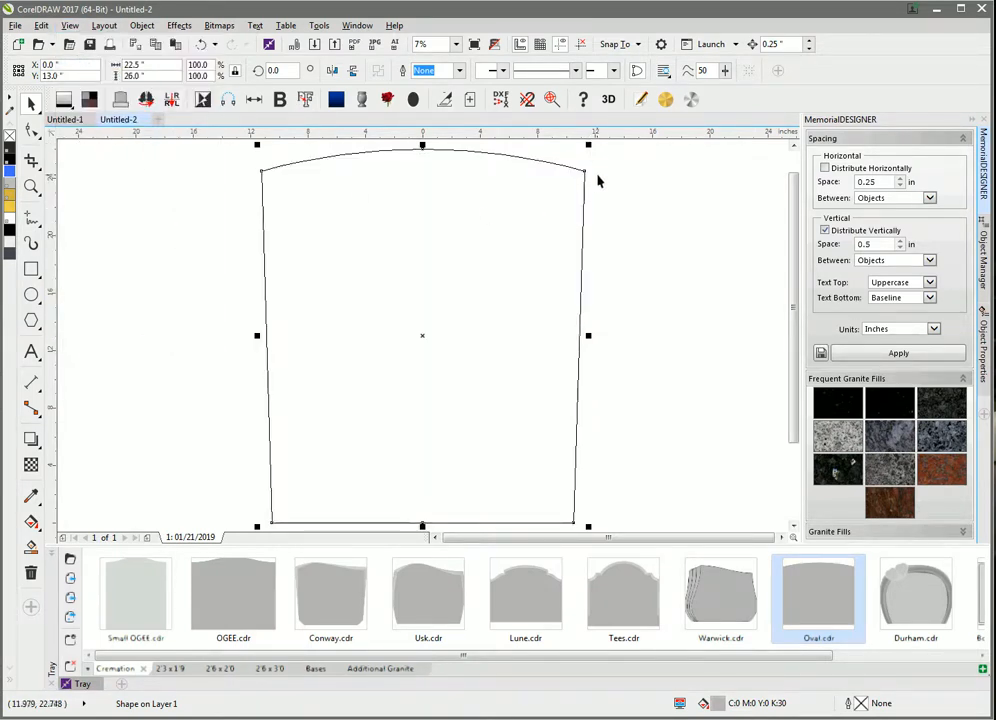
mouse_move(592, 152)
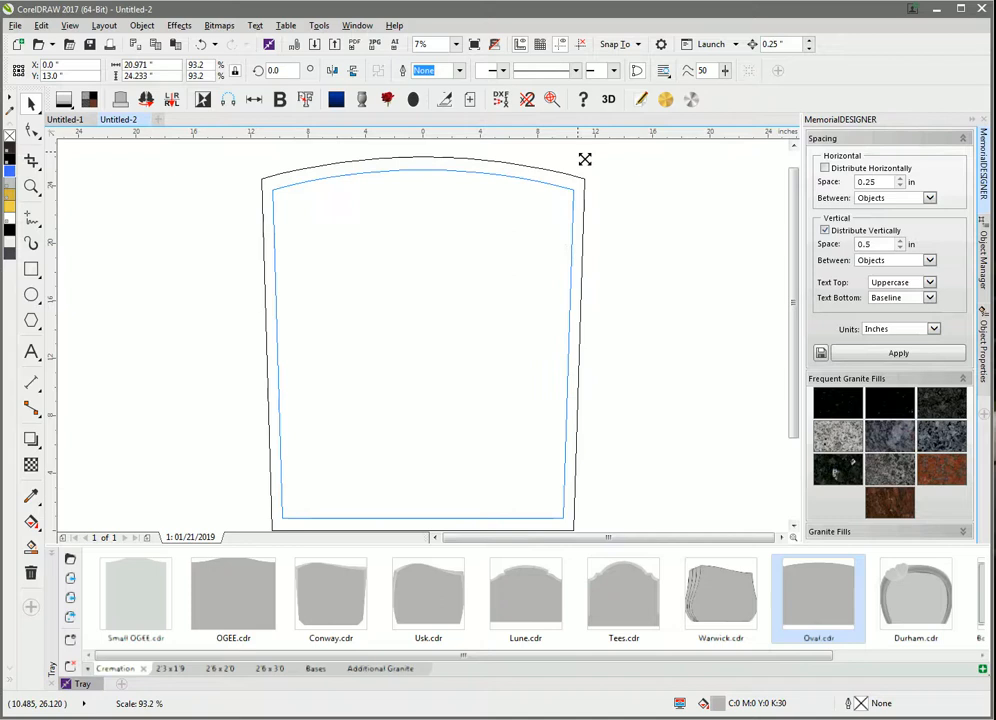
left_click(422, 344)
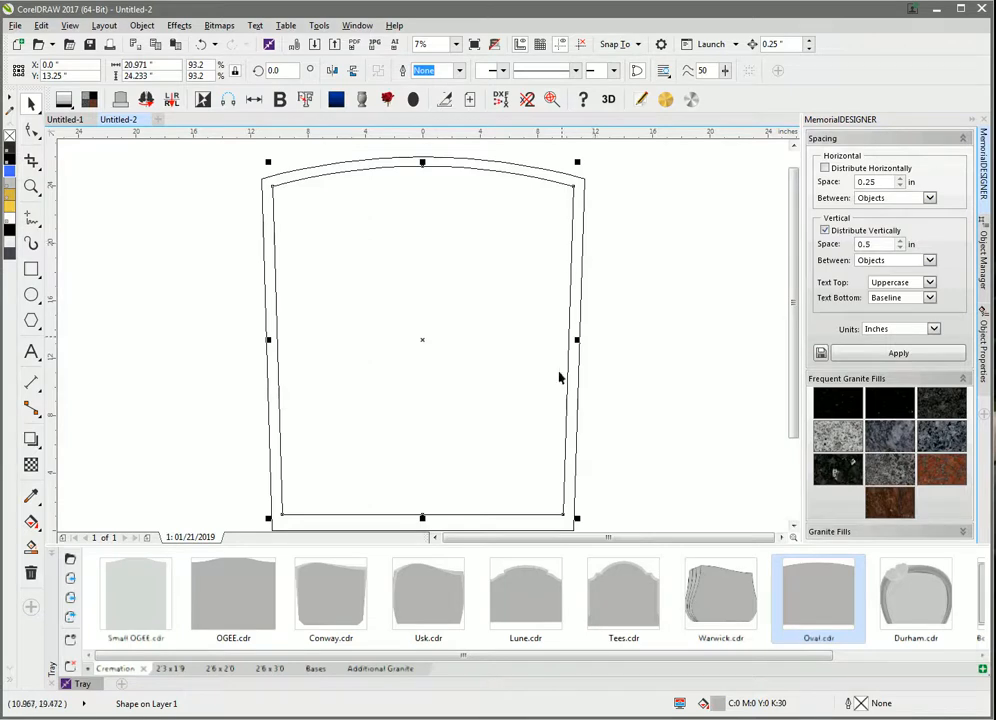
mouse_move(288, 516)
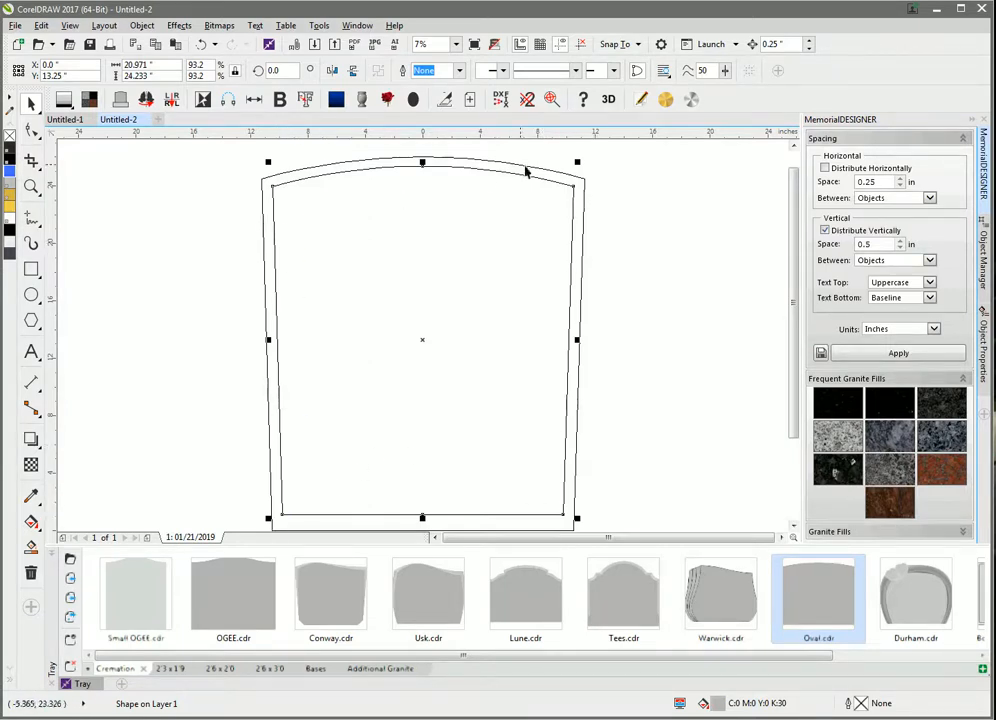
mouse_move(326, 354)
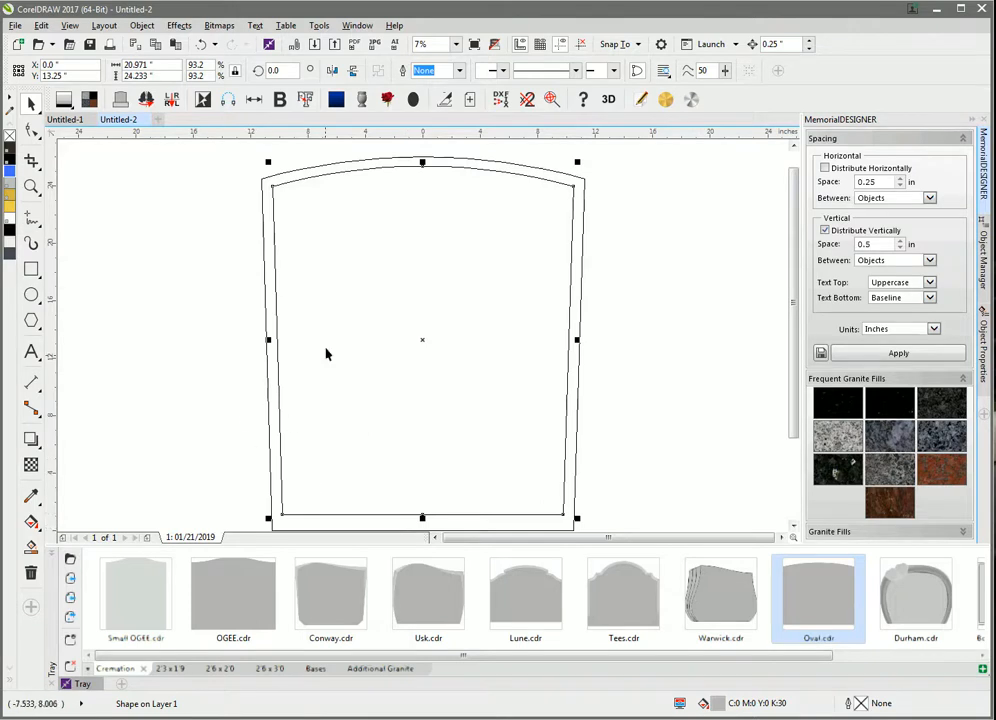
mouse_move(168, 324)
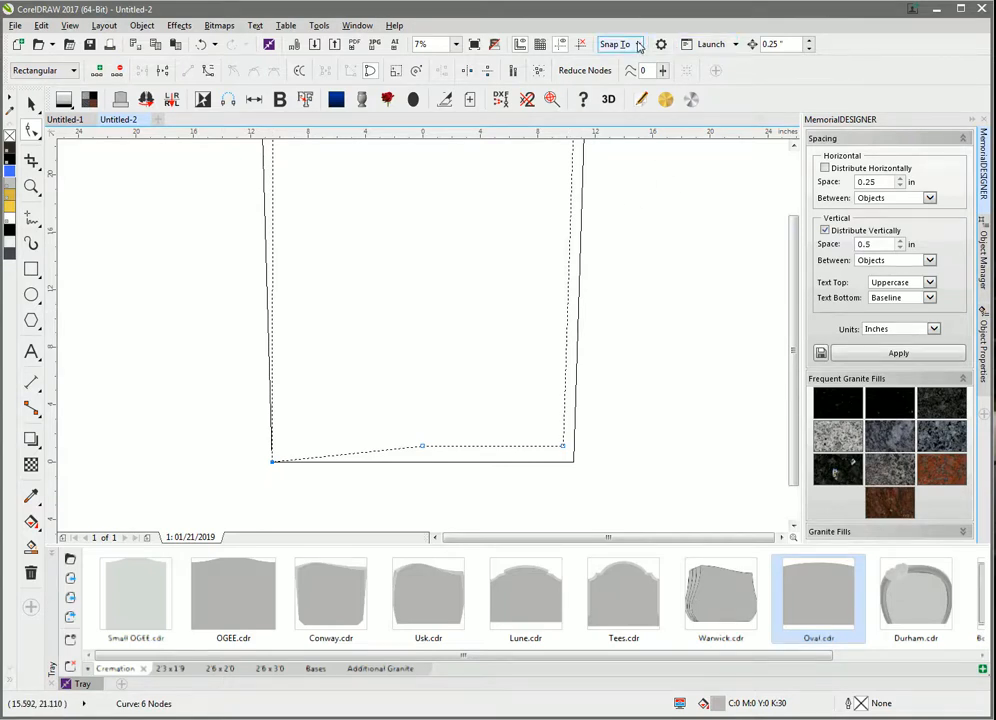
Adjust node snapping so the inner copy's bottom nodes reach the outer bottom edge
left_click(648, 44)
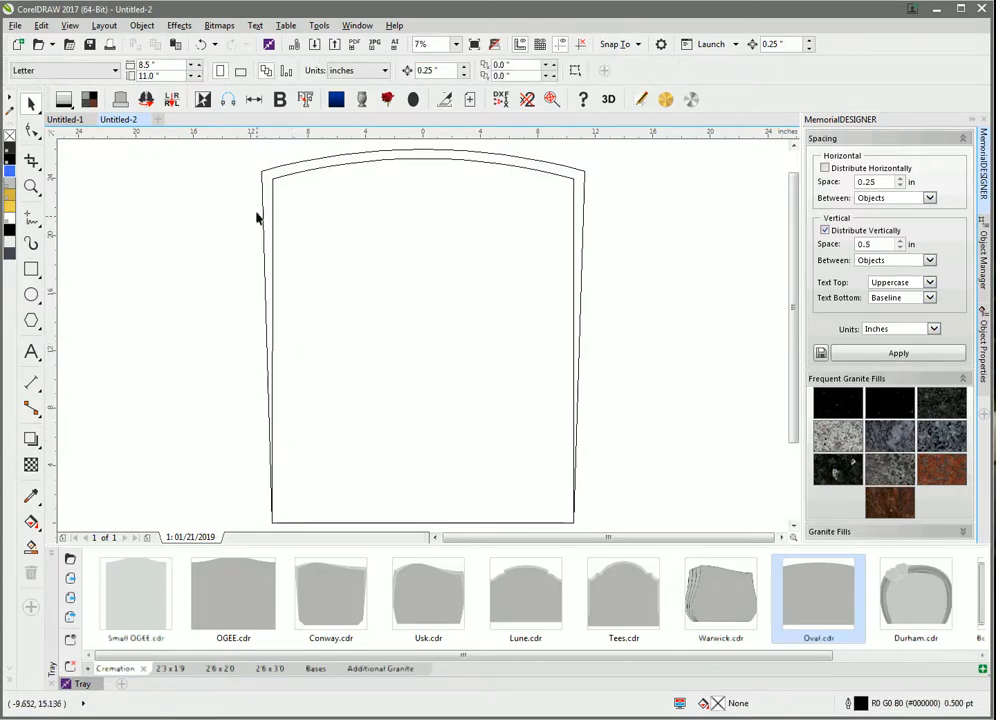
mouse_move(436, 256)
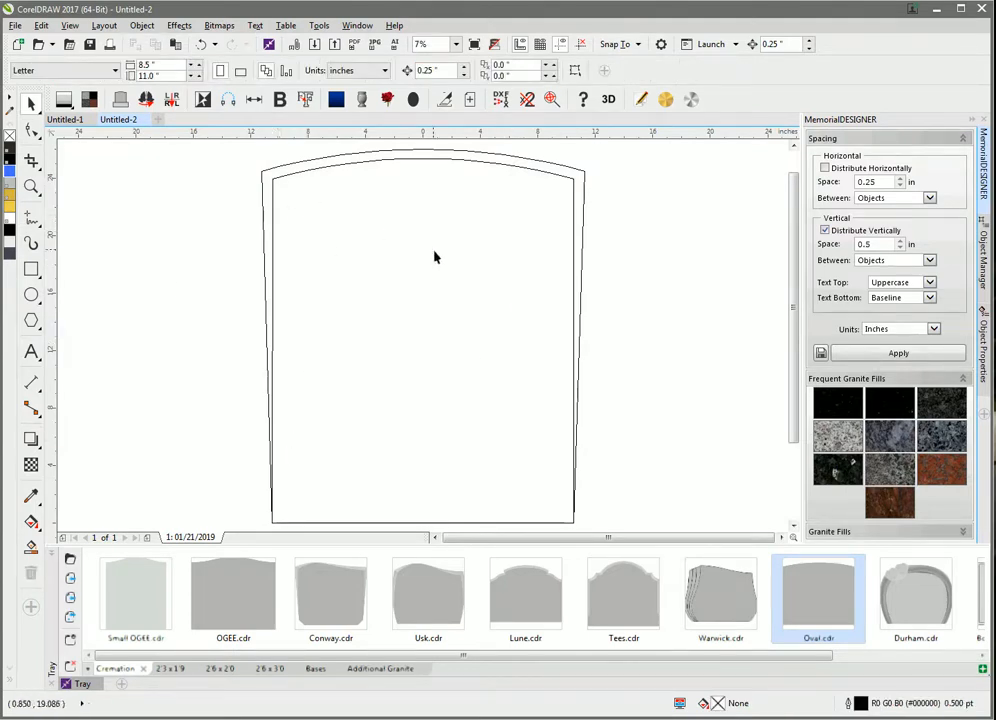
mouse_move(216, 216)
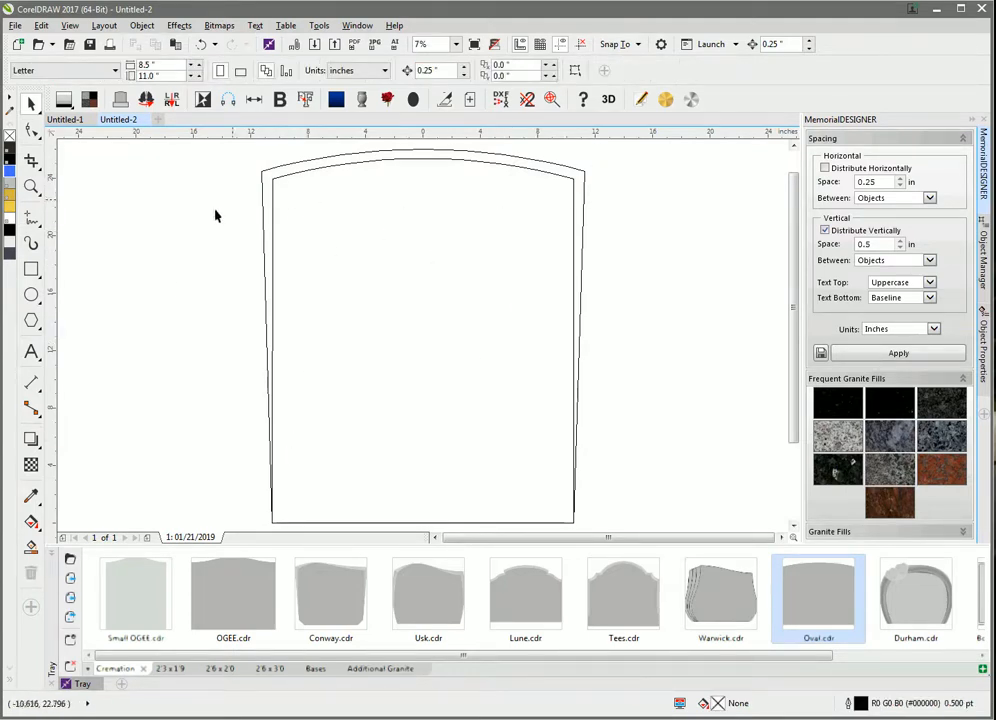
mouse_move(32, 218)
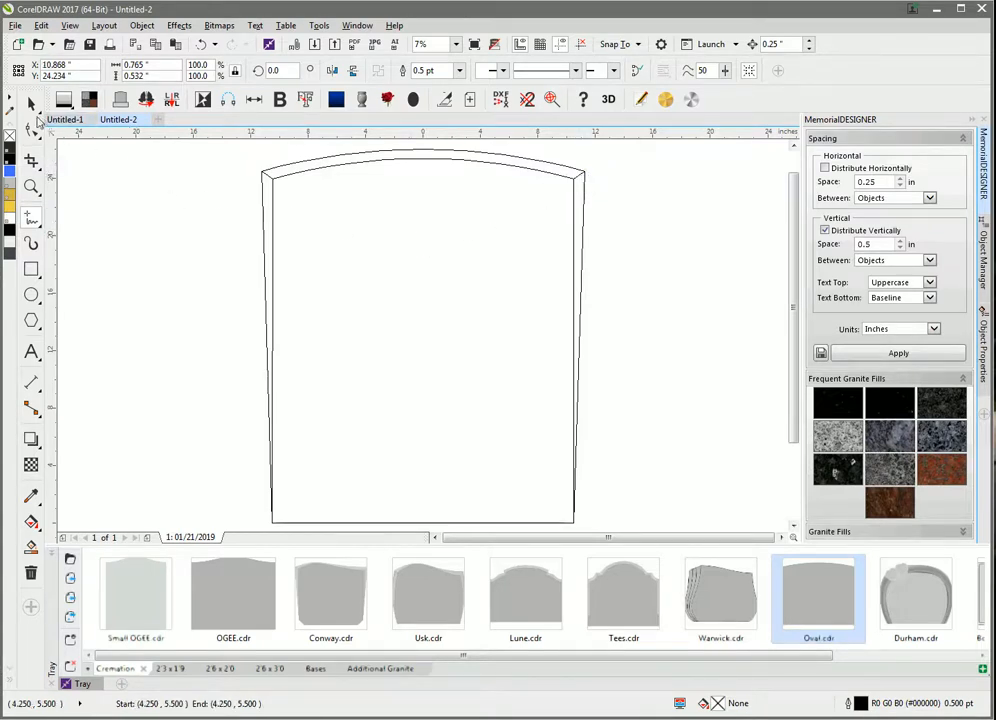
Select the tablet outline with the Shape tool to expose its five nodes for editing
left_click(30, 132)
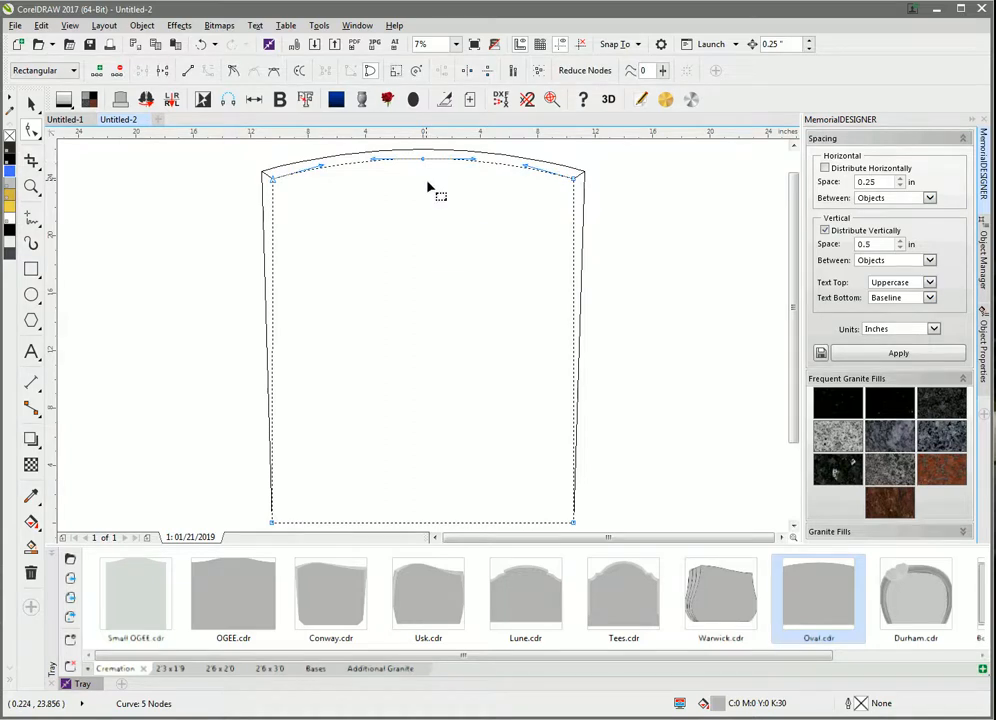
mouse_move(776, 44)
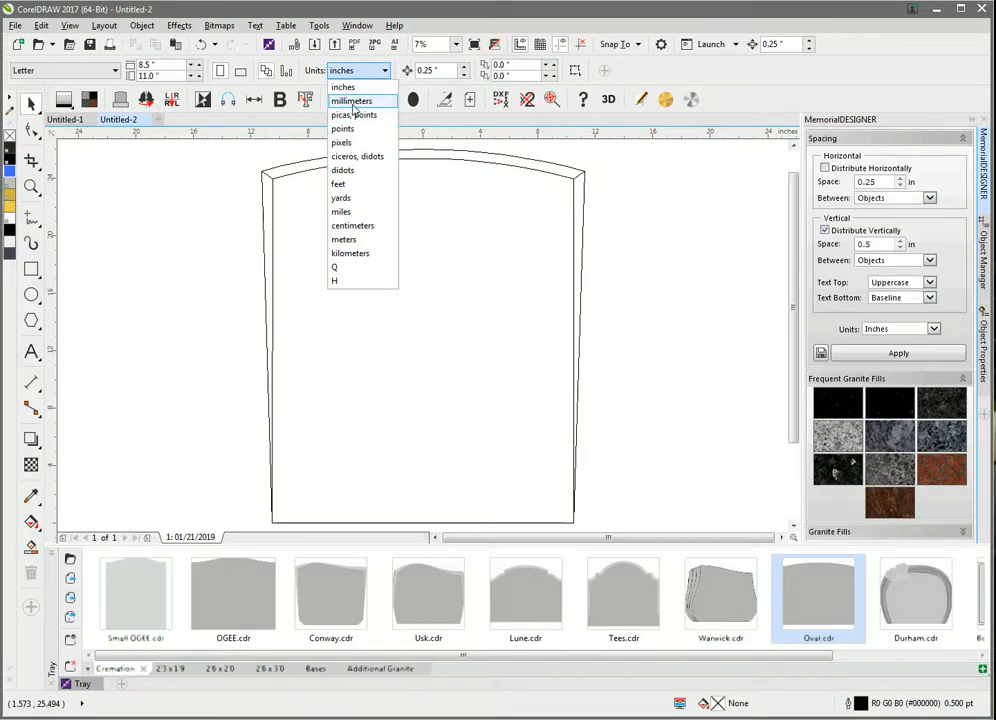
Set the drawing's measurement units to millimeters
left_click(352, 100)
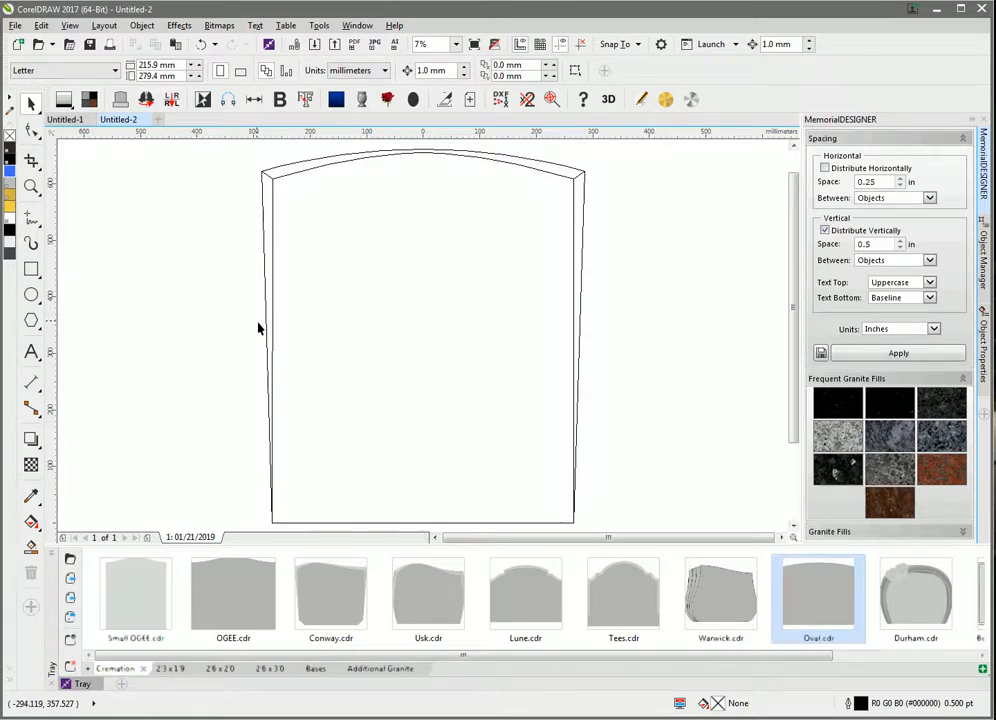
mouse_move(404, 268)
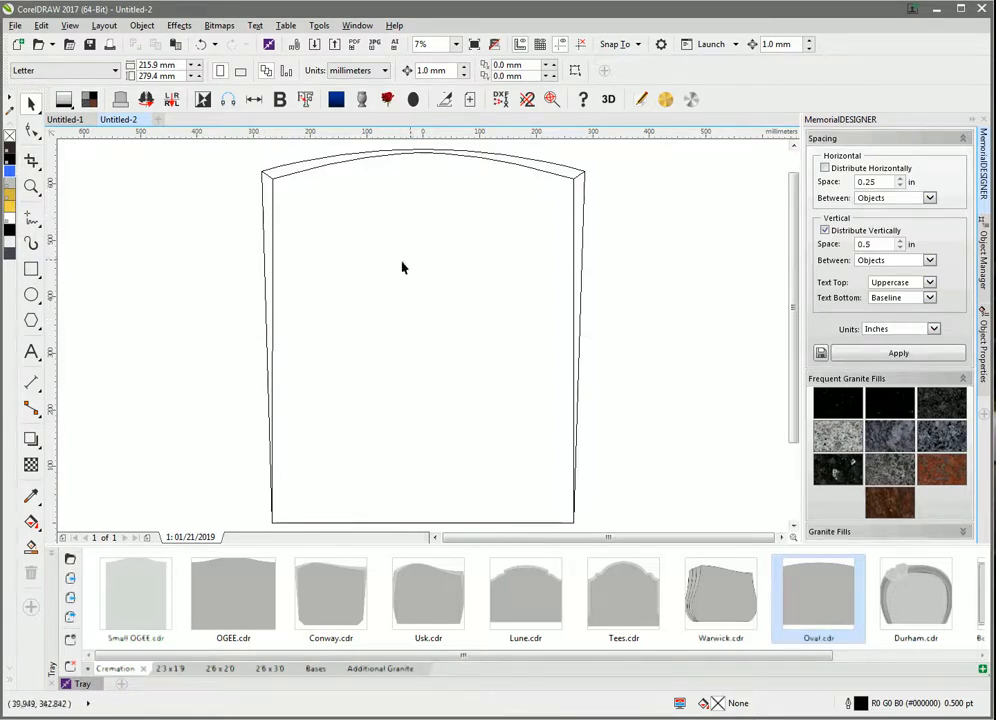
mouse_move(358, 196)
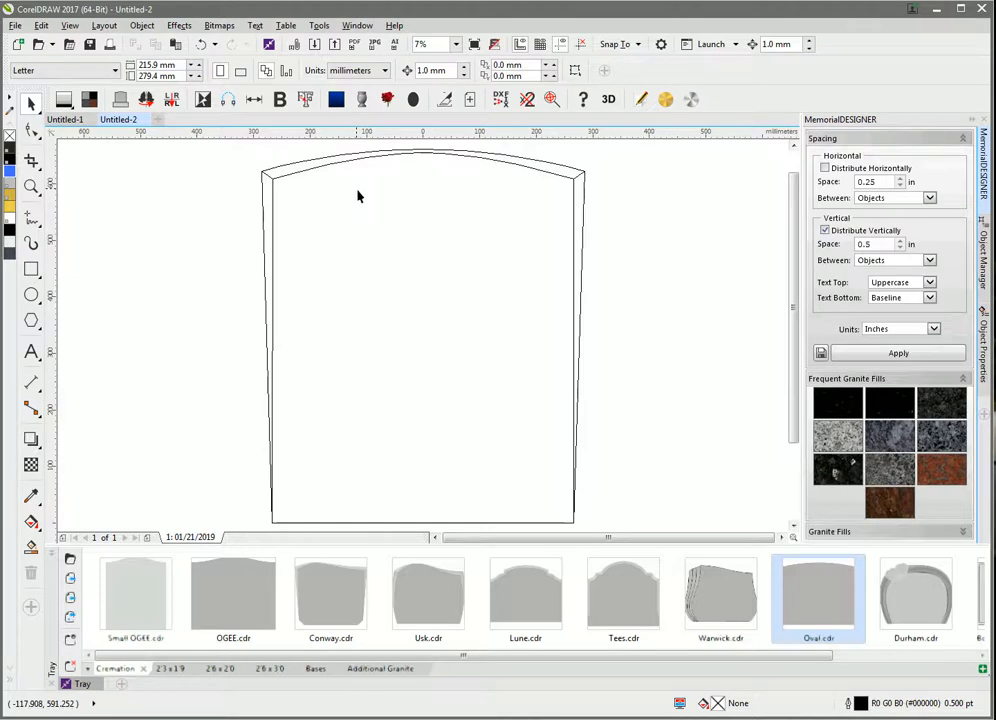
mouse_move(436, 152)
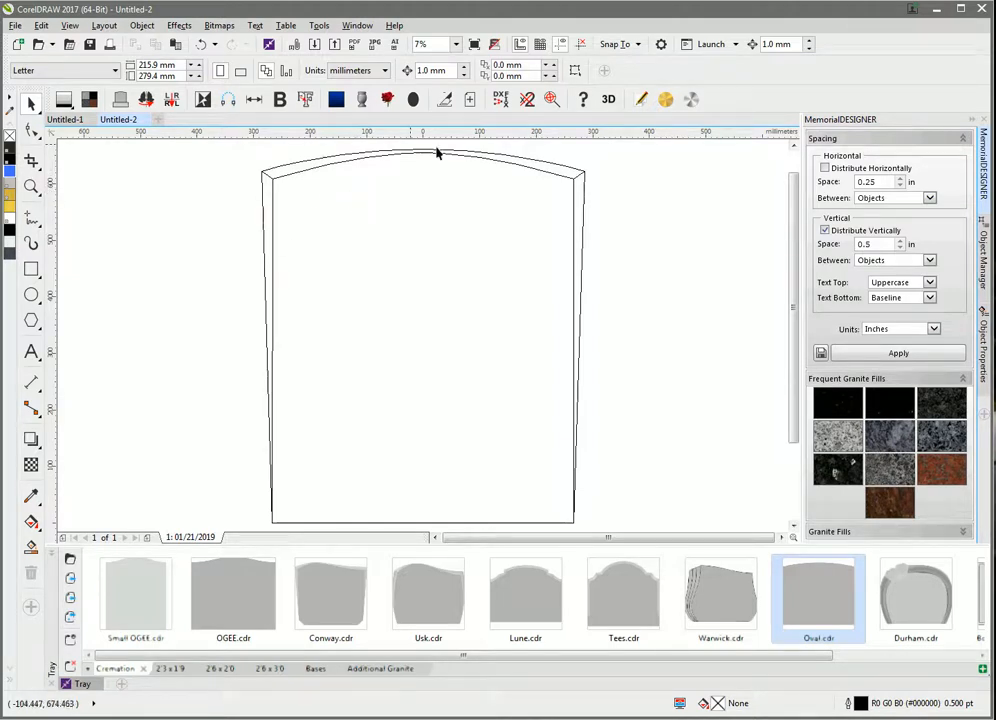